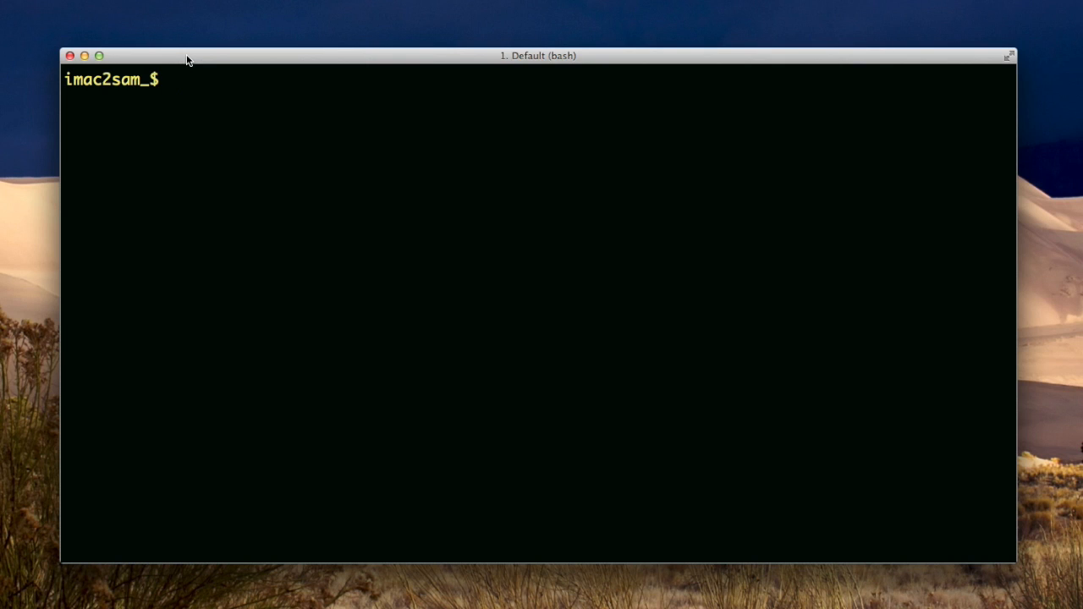
pyautogui.write('cat .bashrc')
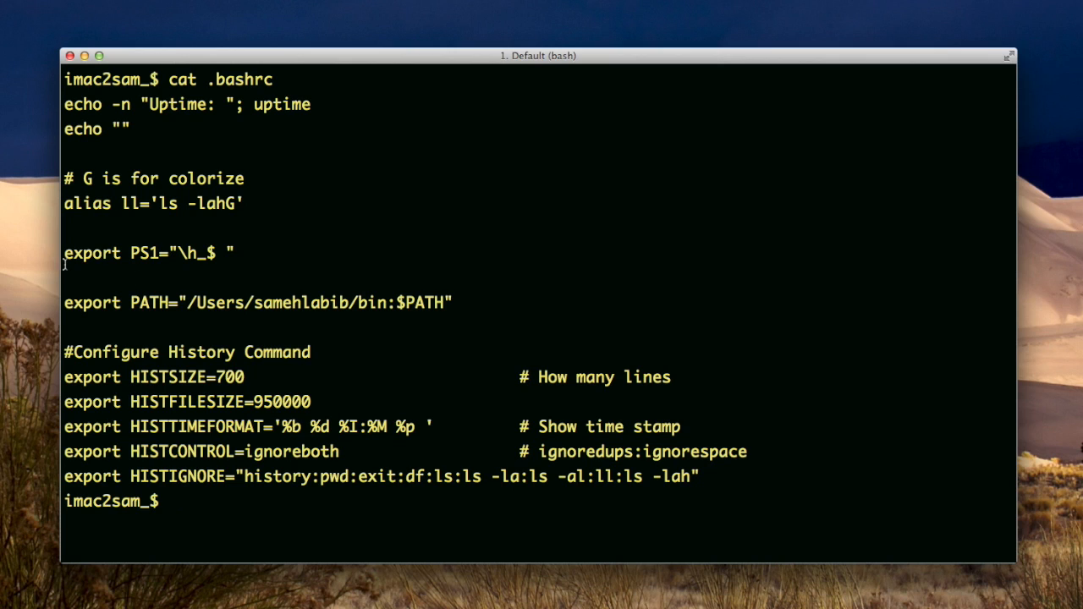